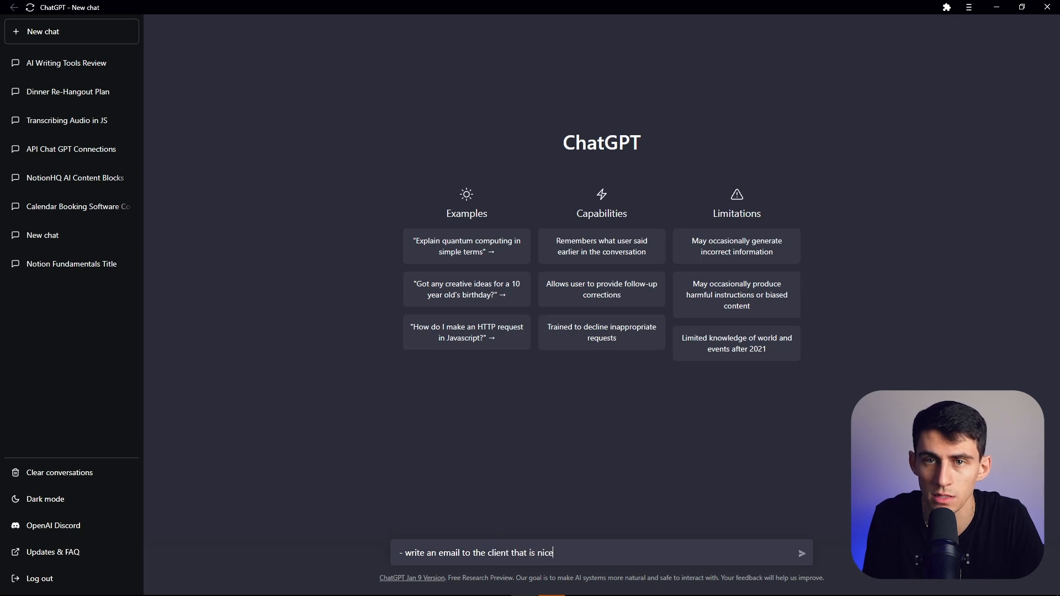
# - Write the prompt: informative email moving $100,000 from Notion advertising to Obsidian, asking for confirmation
pyautogui.write(', and informative about our recommendation to remove')
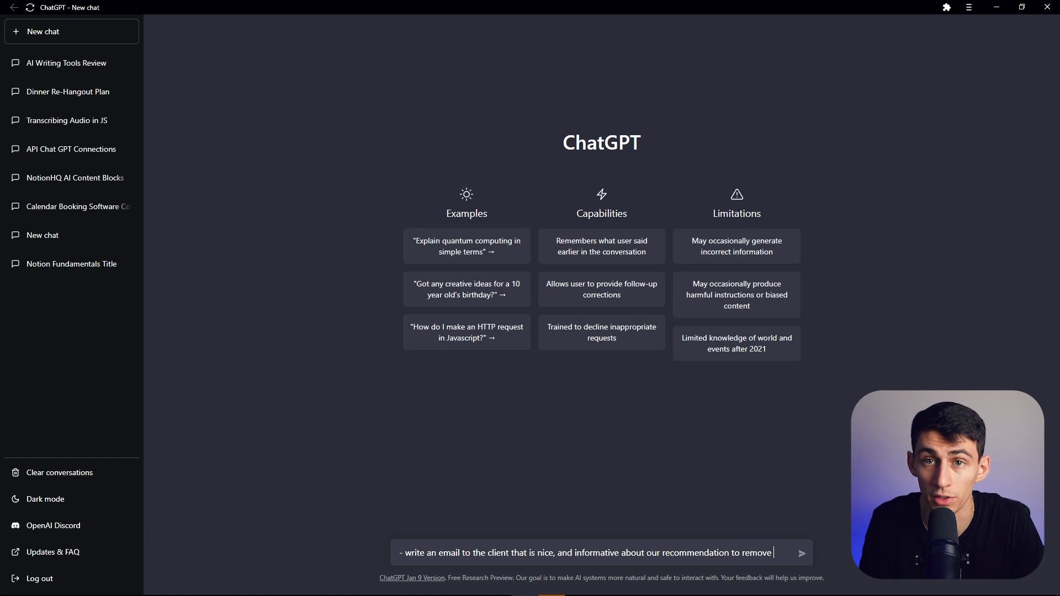
pyautogui.write('dollars from notion advertising and move it to obsidian.')
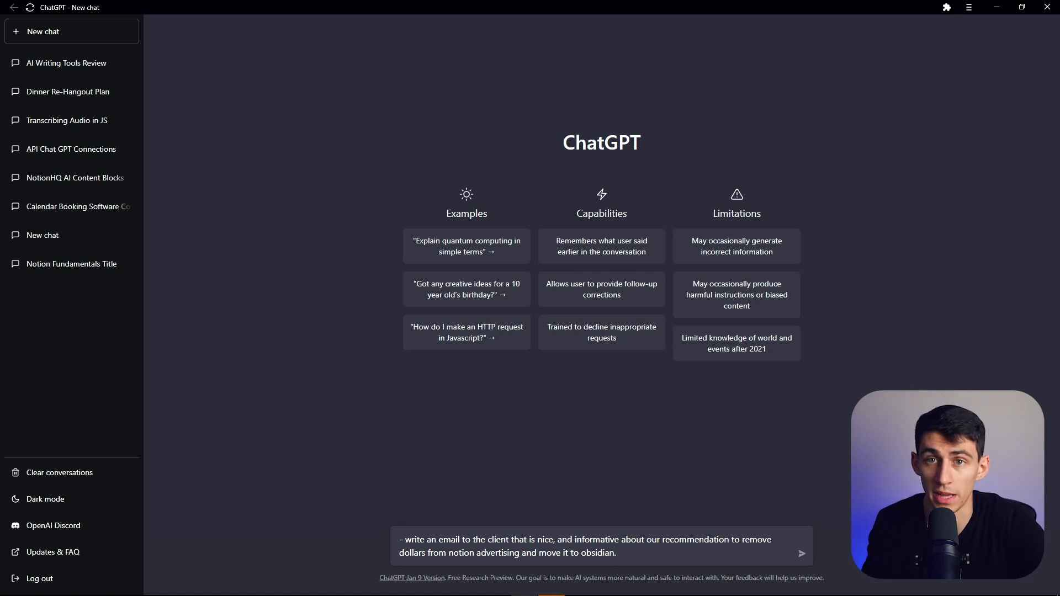
pyautogui.write('The incremental is')
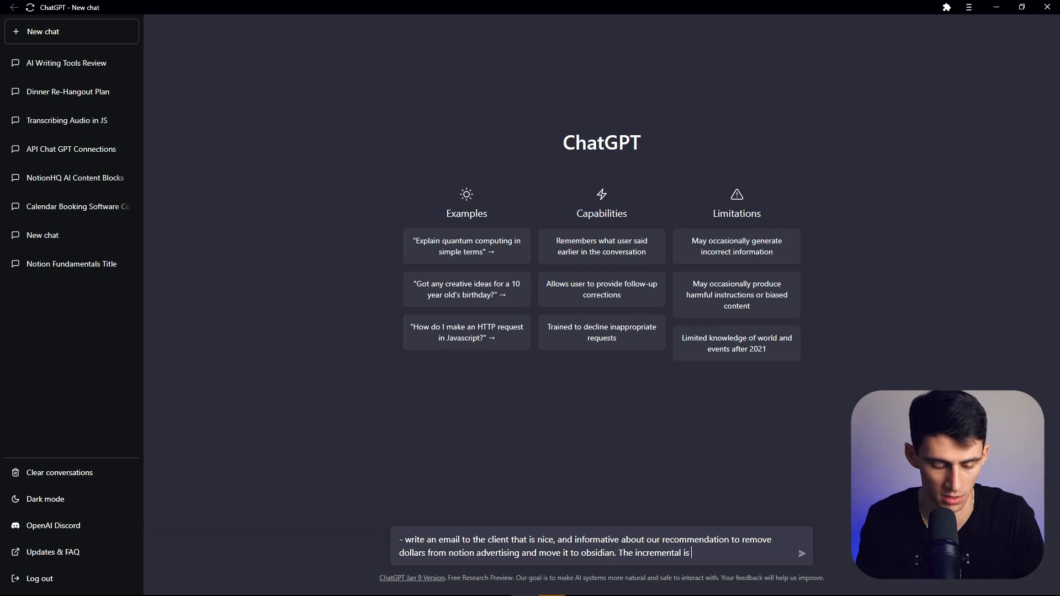
pyautogui.write('$100,000. Make sure to')
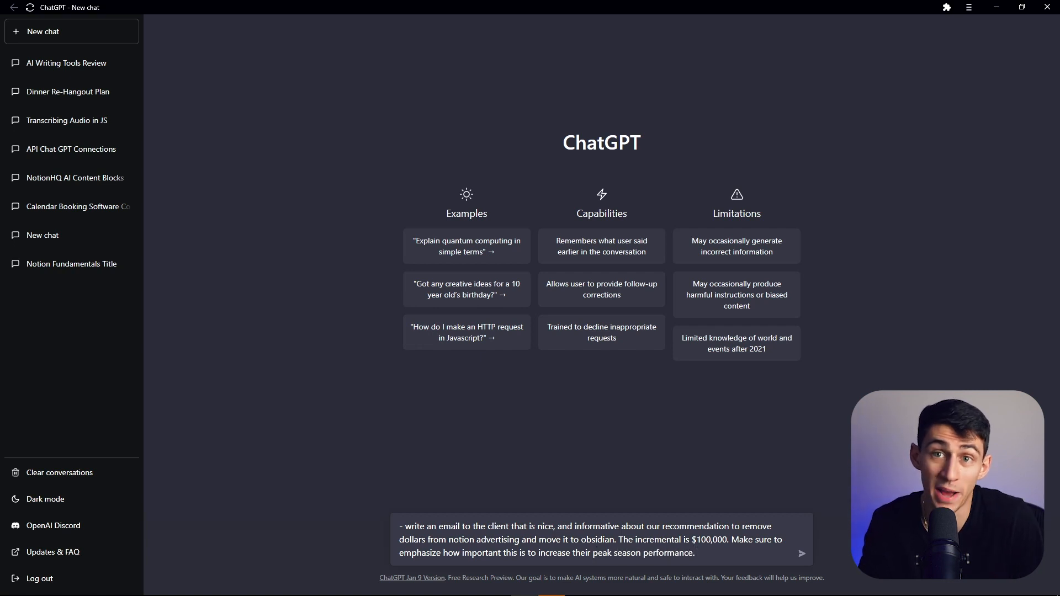
pyautogui.write('Make sure to ask for their')
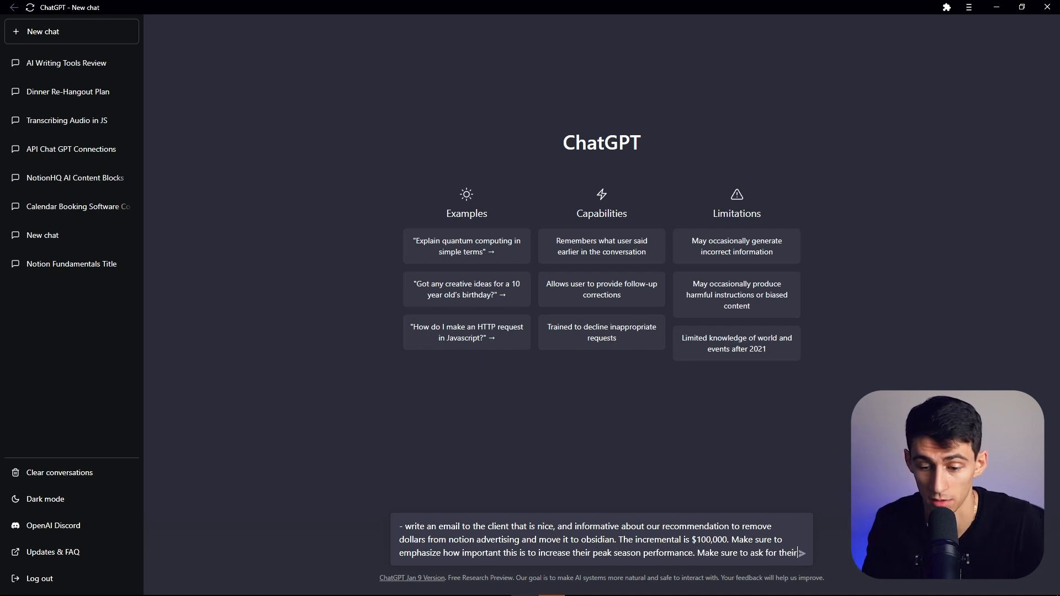
pyautogui.write('confirmation')
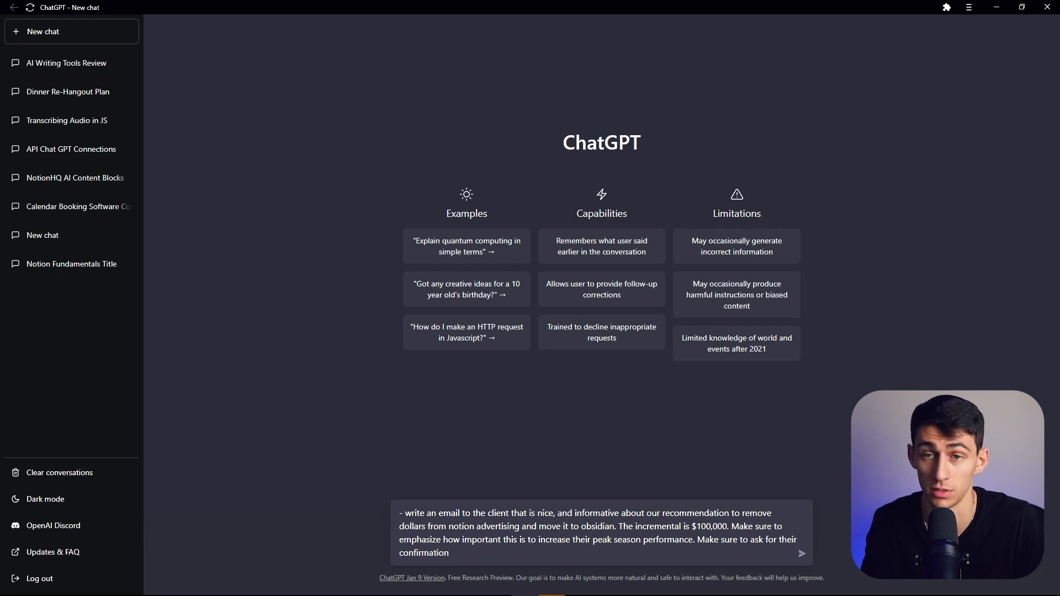
pyautogui.write('.')
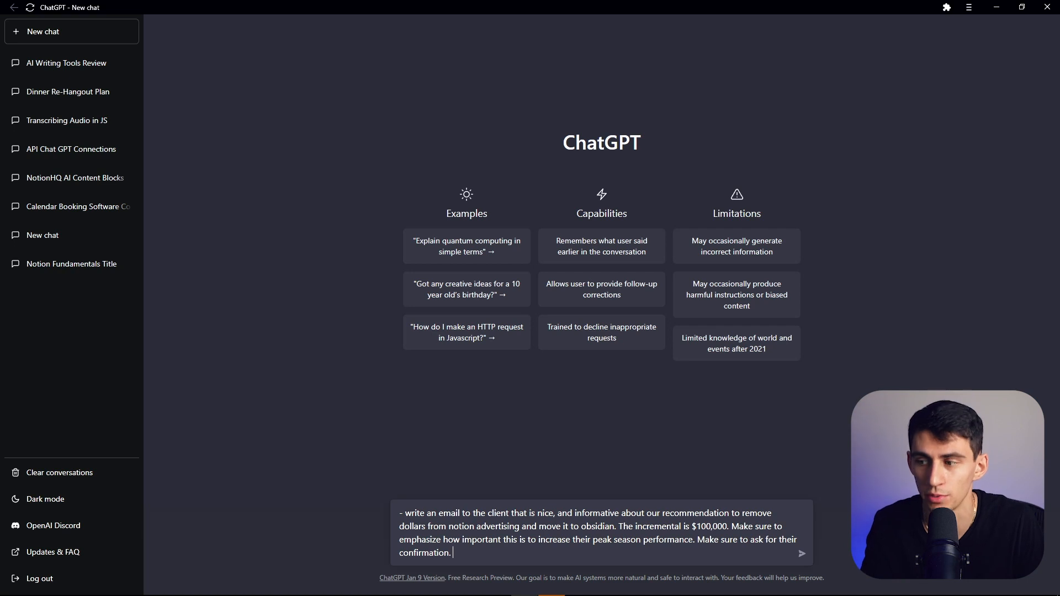
# - Reword the prompt to name the Rise Productive team's recommendation, remove the leading dash, and send it
pyautogui.click(493, 512)
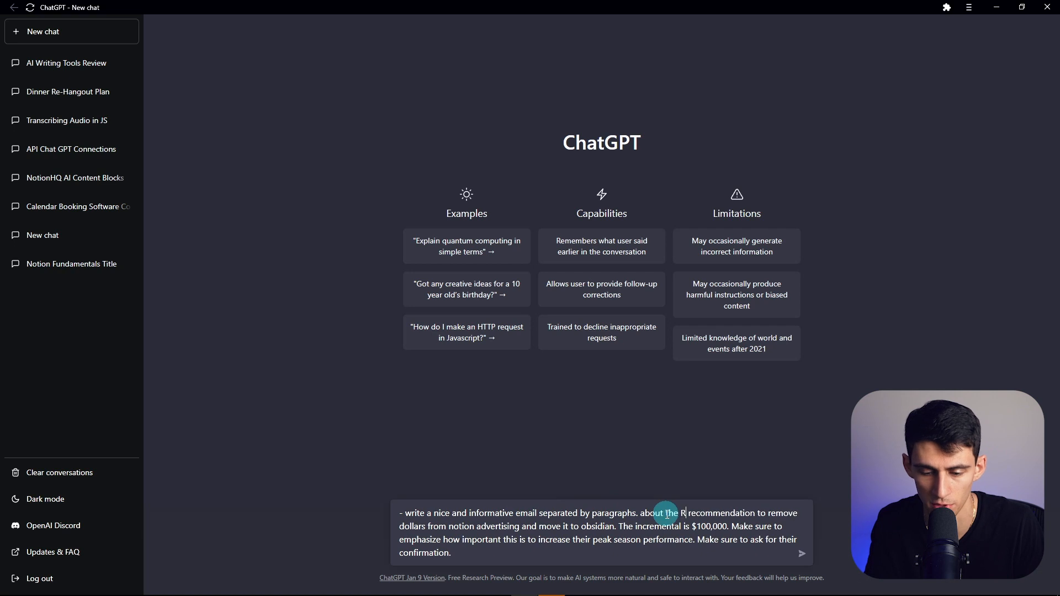
pyautogui.write("ise Productive team's")
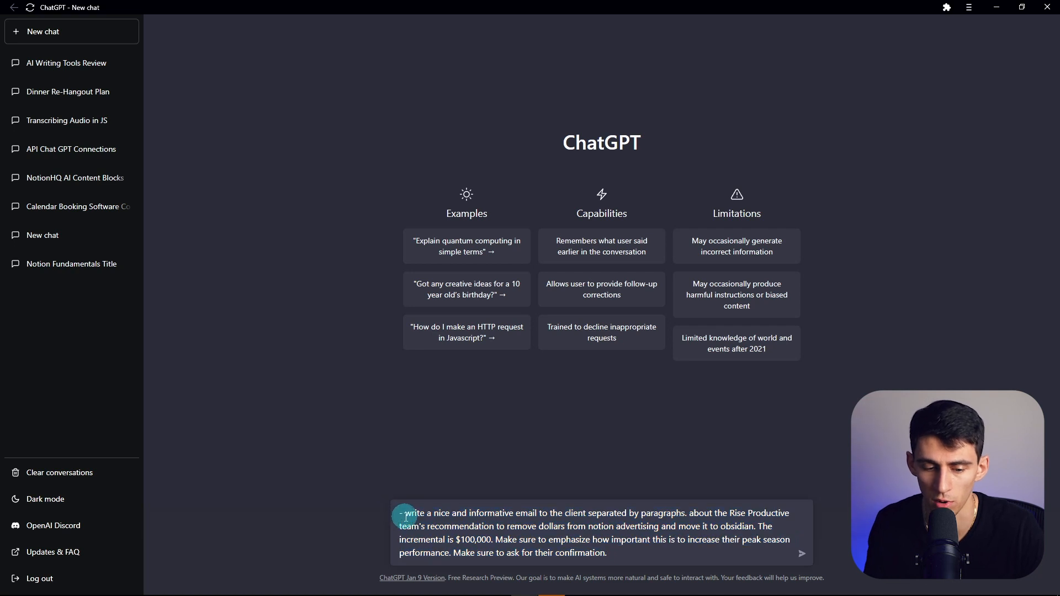
pyautogui.doubleClick(529, 554)
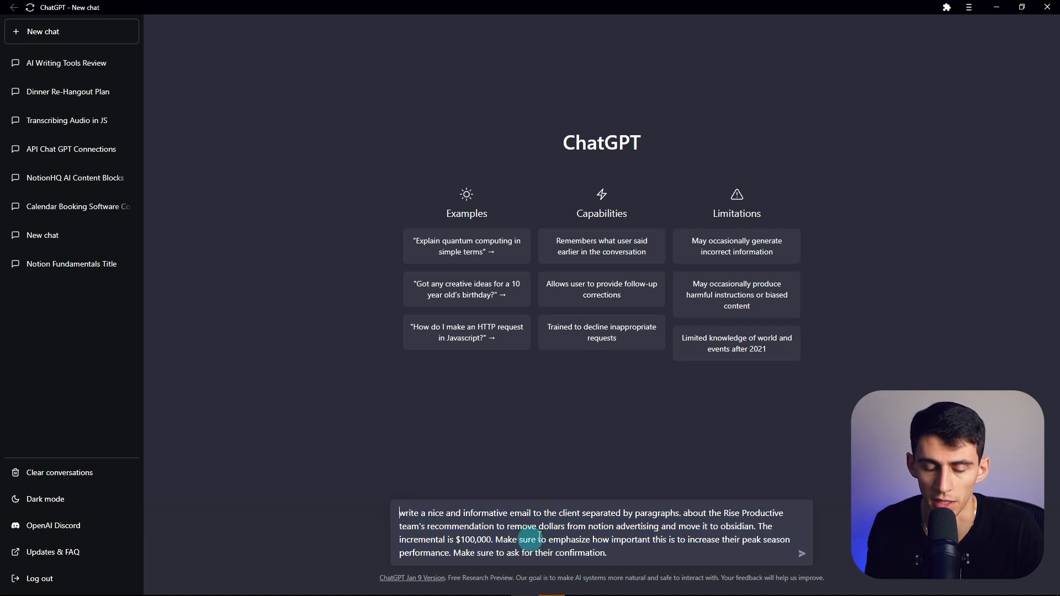
pyautogui.click(804, 553)
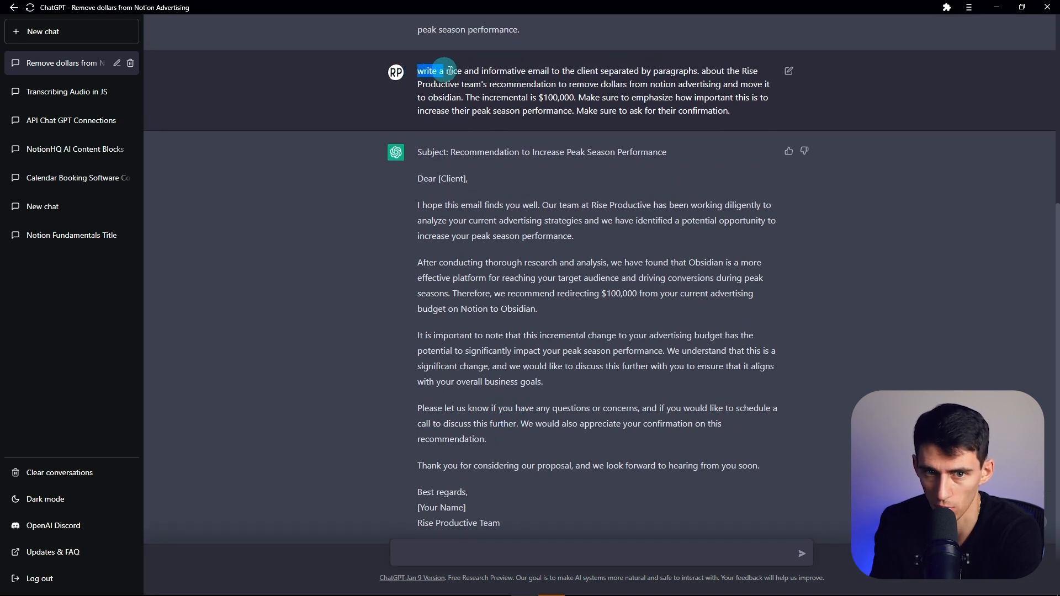
pyautogui.moveTo(446, 71); pyautogui.dragTo(531, 70)
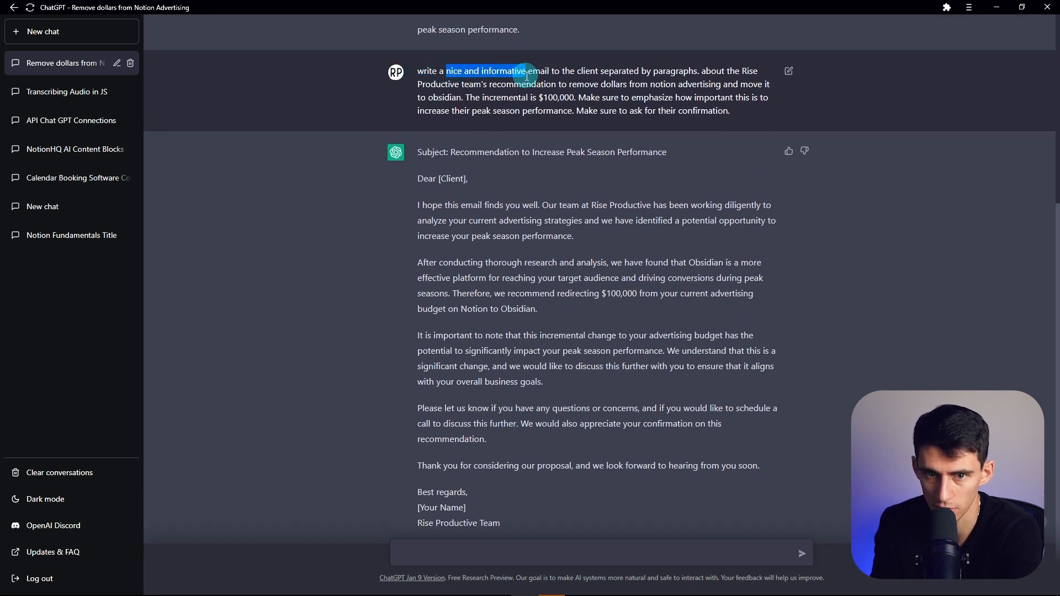
pyautogui.doubleClick(537, 71)
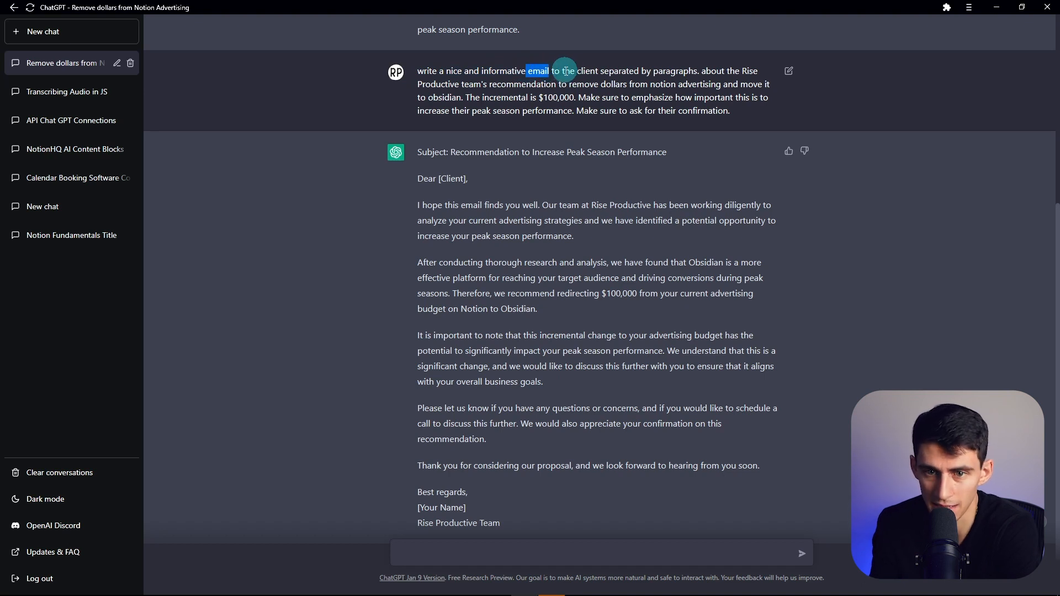
pyautogui.moveTo(565, 71); pyautogui.dragTo(698, 71)
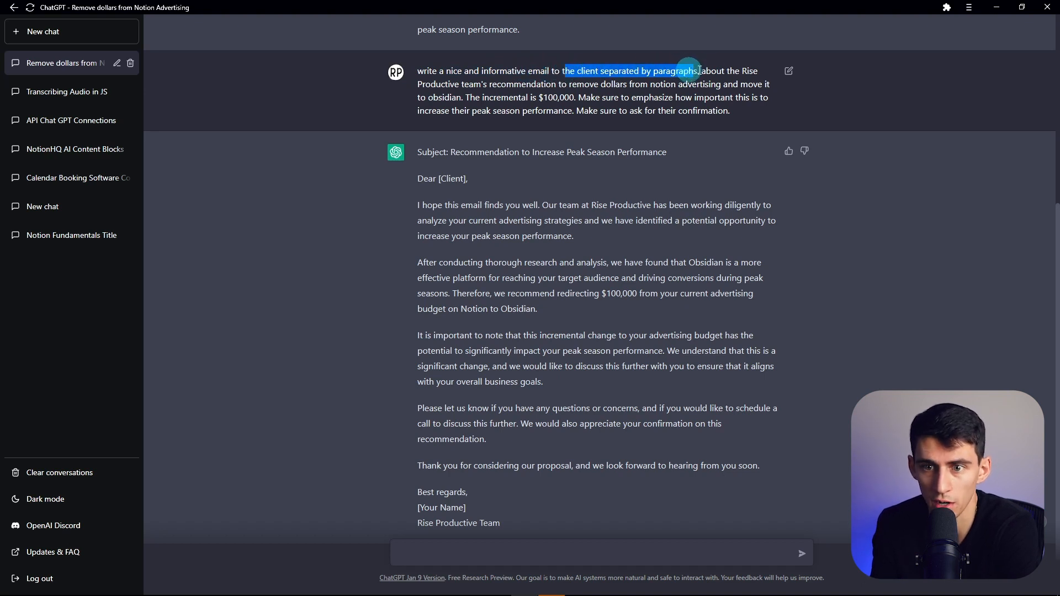
pyautogui.moveTo(700, 71); pyautogui.dragTo(723, 110)
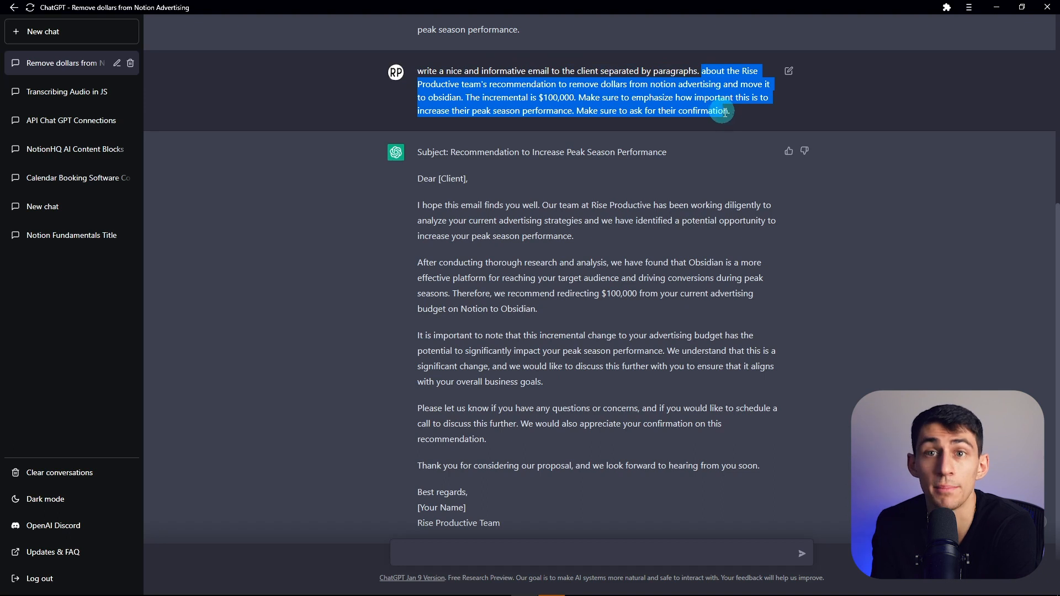
pyautogui.scroll(-3)
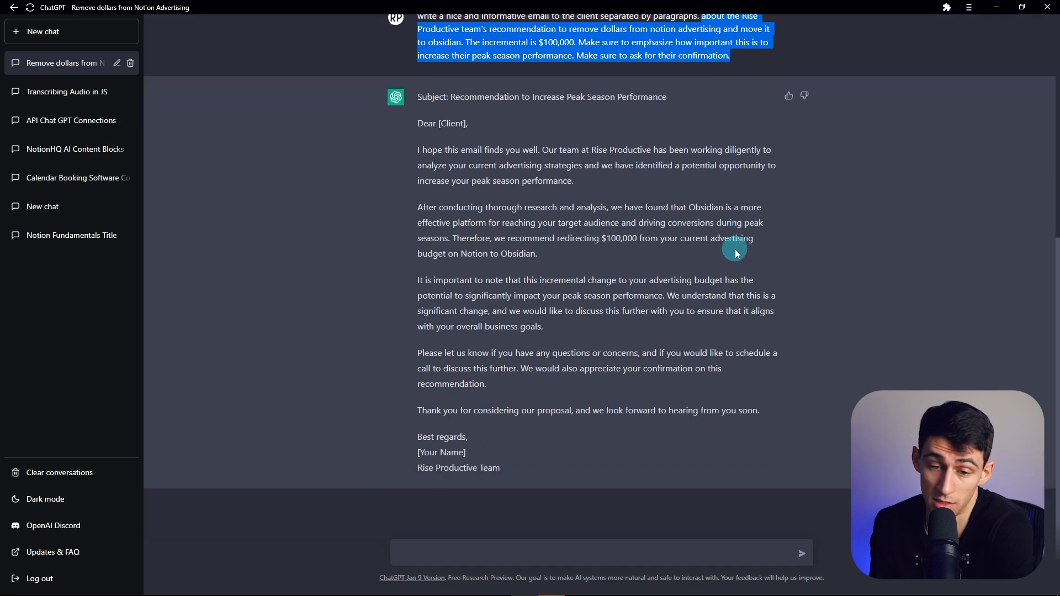
pyautogui.moveTo(728, 254)
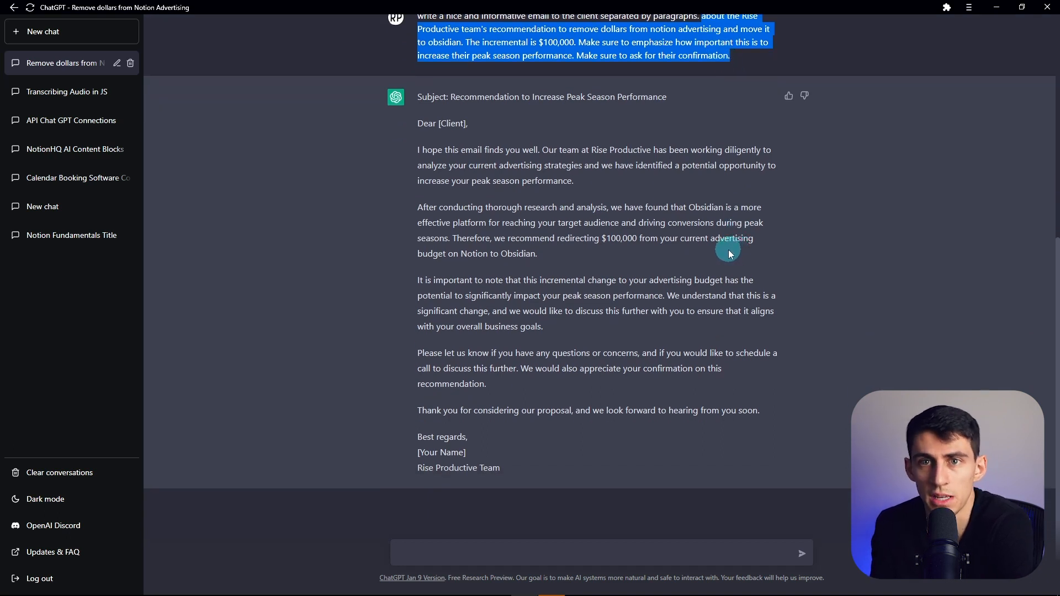
pyautogui.moveTo(721, 255)
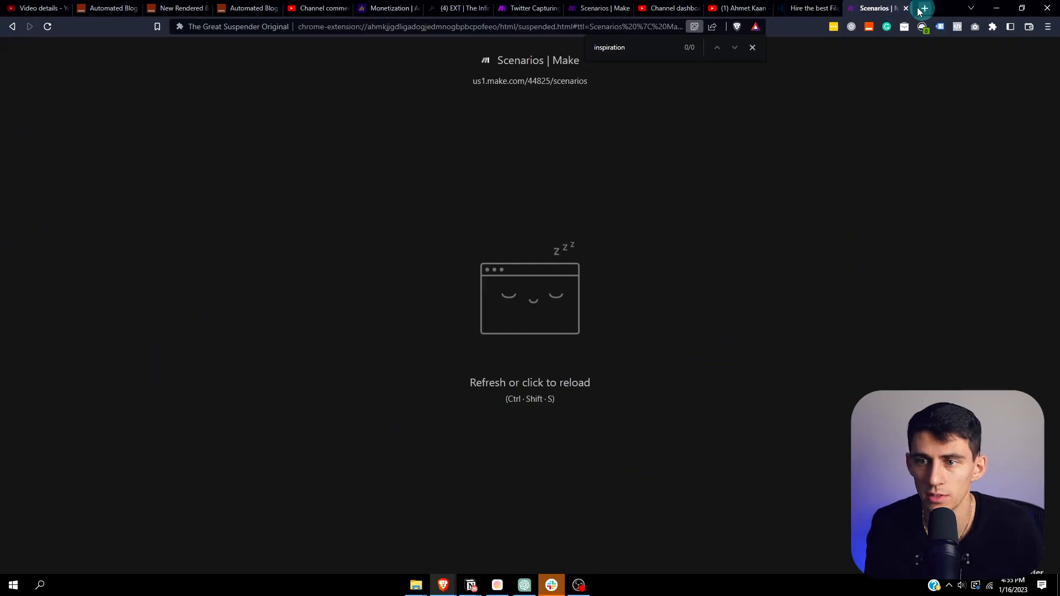
# - Open Medium in a new tab and load the '8 Websites That Pays $400+' article
pyautogui.click(925, 8)
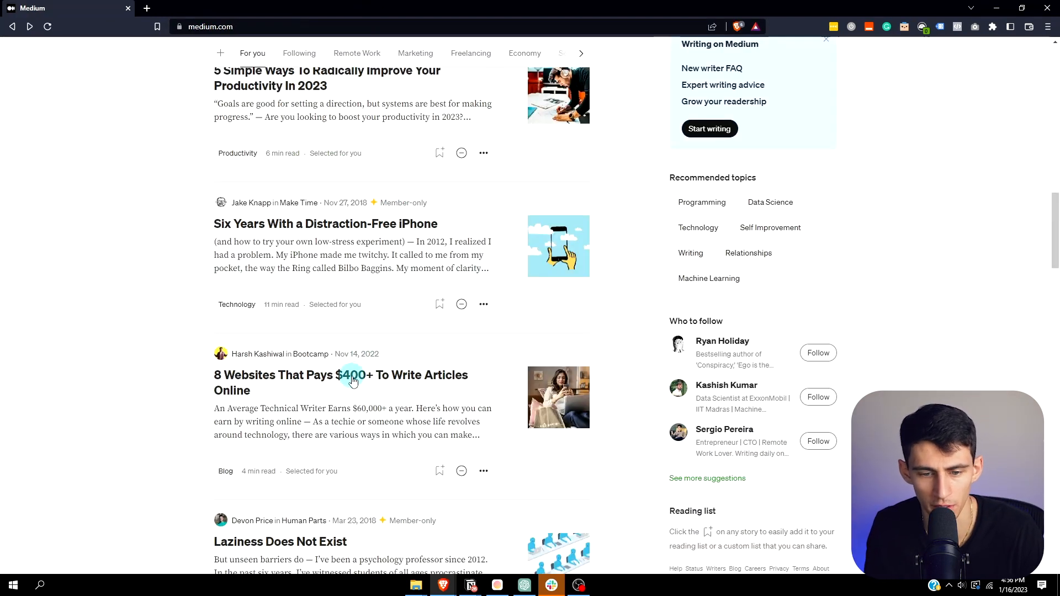
pyautogui.click(352, 380)
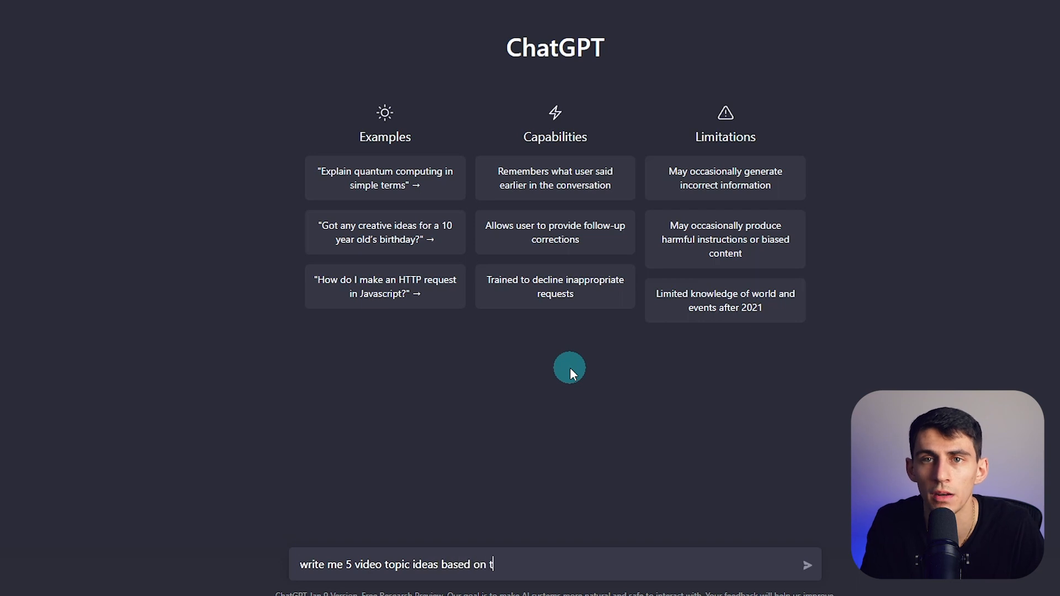
# - Send the request for five video topic ideas, then start a 'write me' script request
pyautogui.press('Enter')
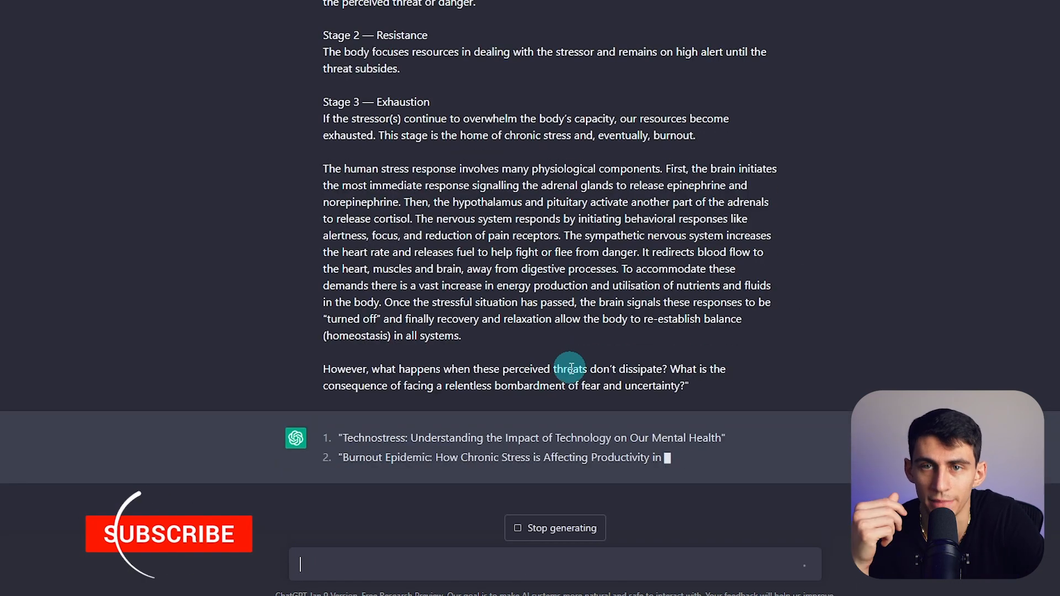
pyautogui.click(167, 534)
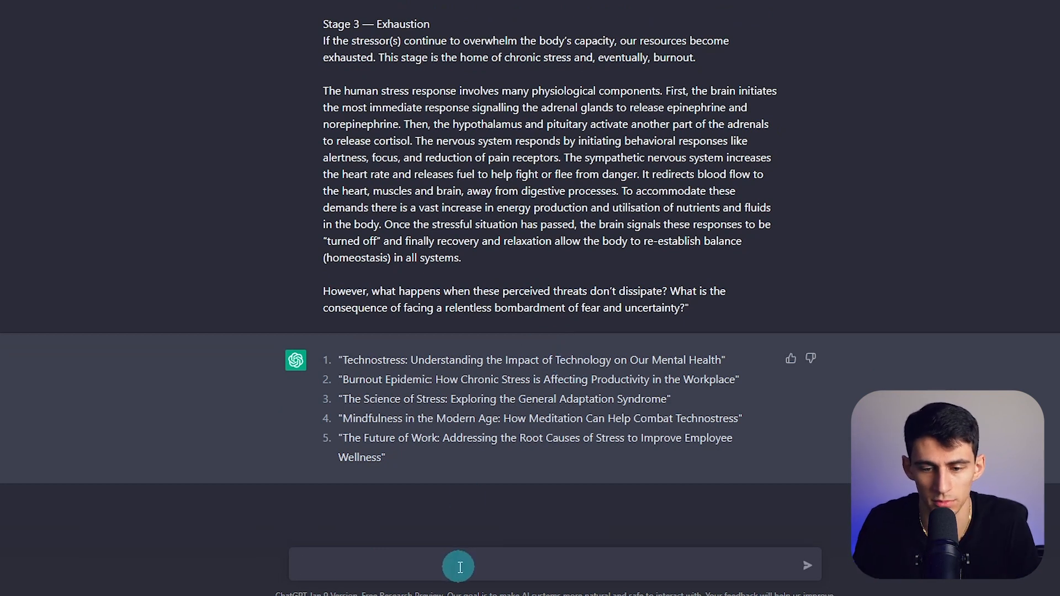
pyautogui.write('write me')
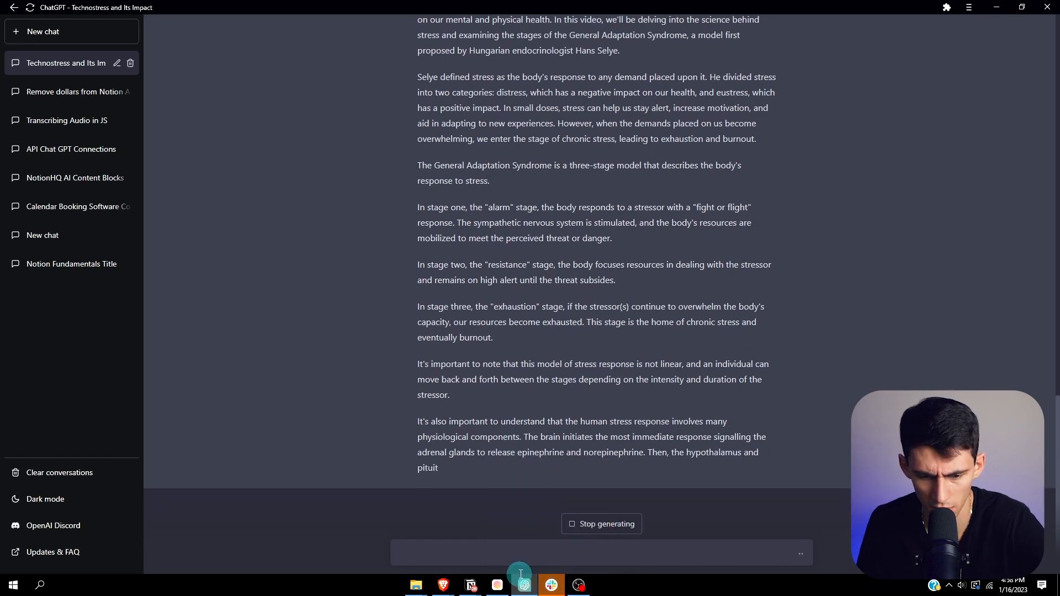
pyautogui.moveTo(523, 585)
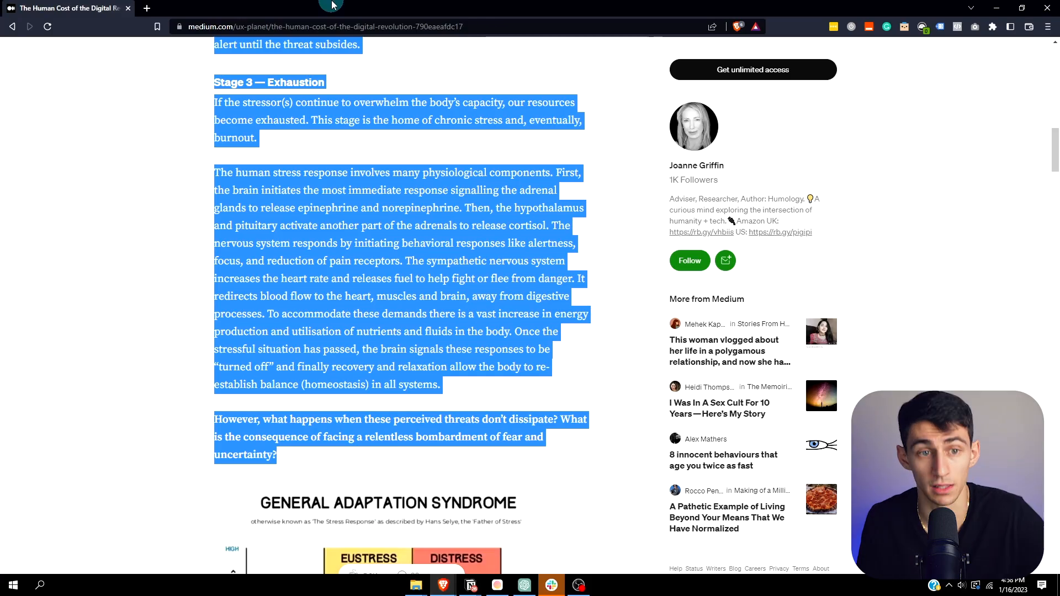
# - Create a Brave shortcut for the ChatGPT page set to open as its own window
pyautogui.click(147, 9)
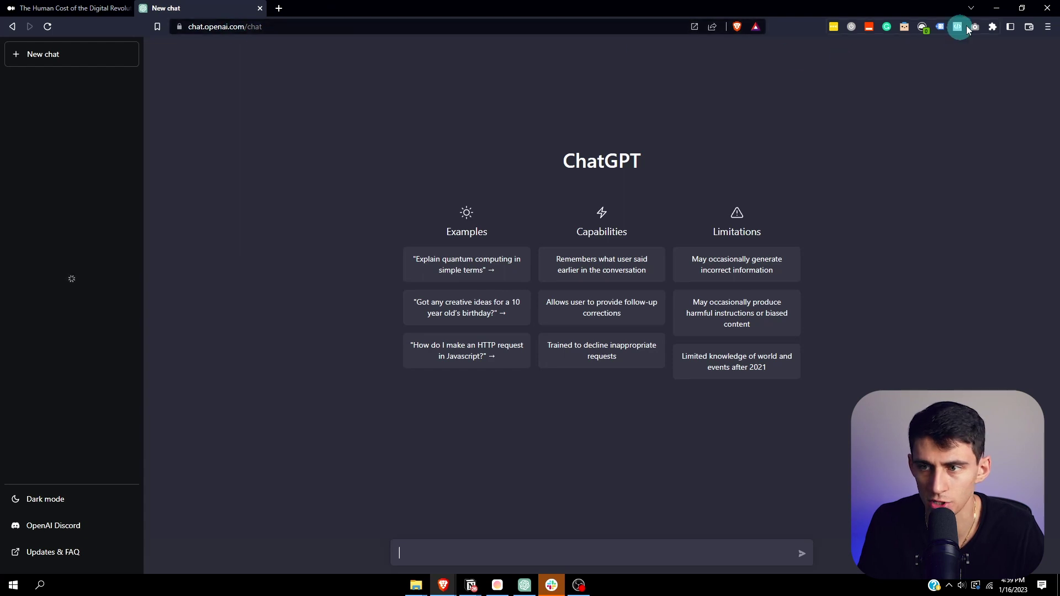
pyautogui.click(1046, 27)
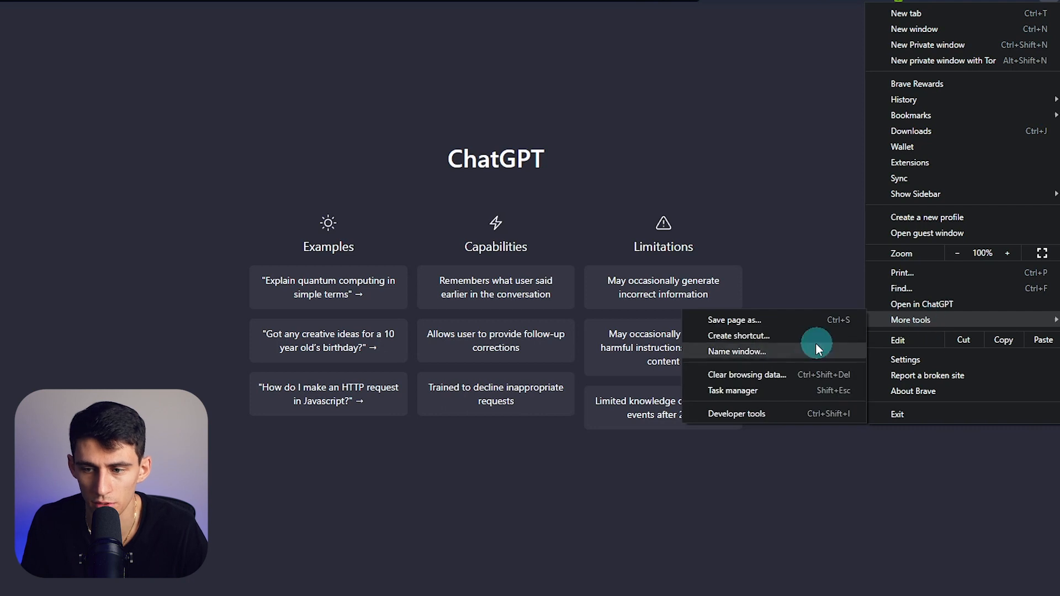
pyautogui.click(738, 335)
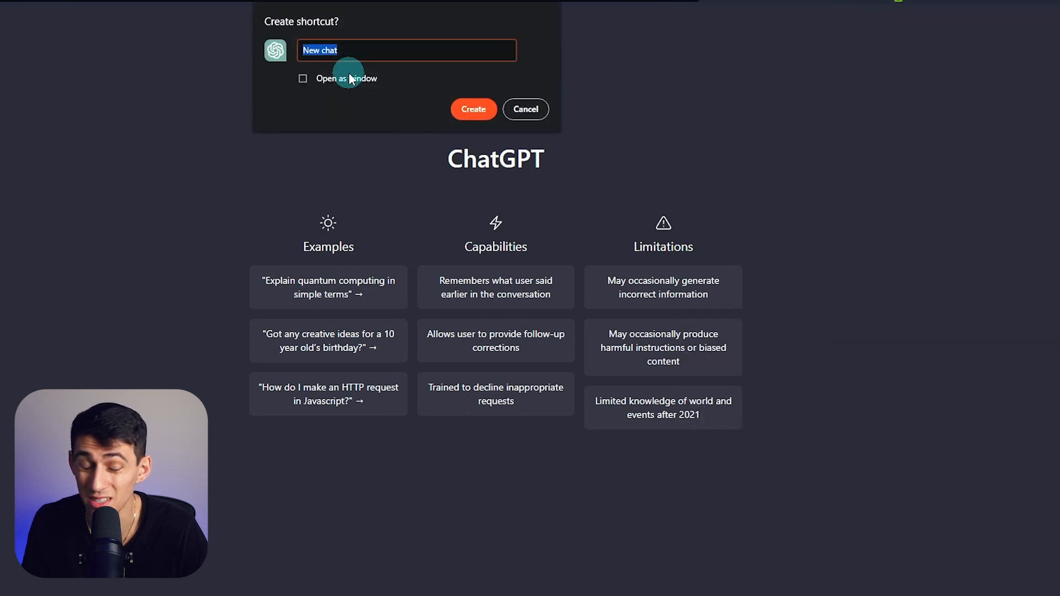
pyautogui.click(301, 79)
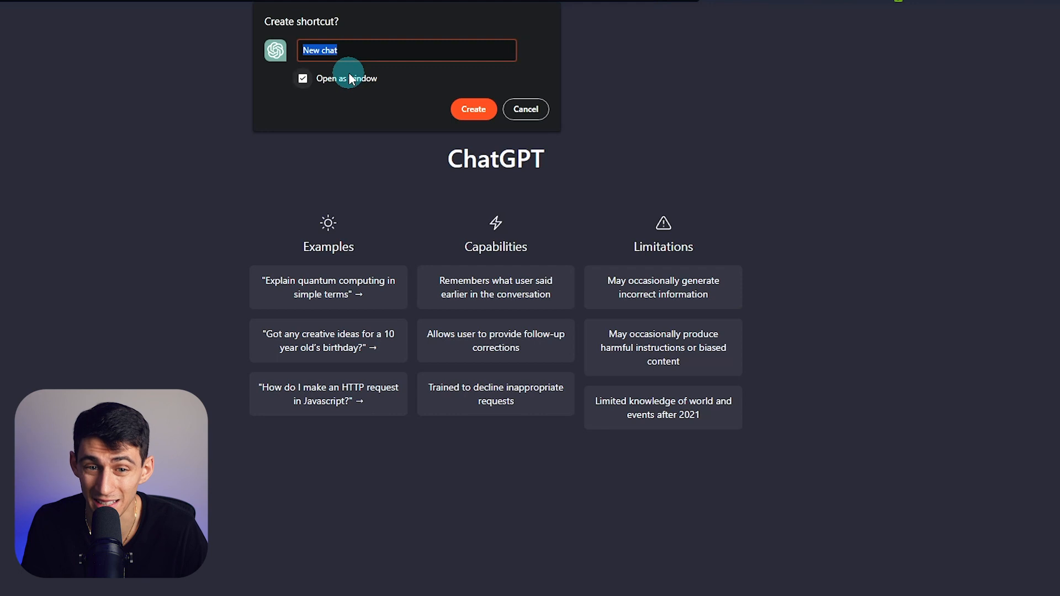
pyautogui.click(525, 108)
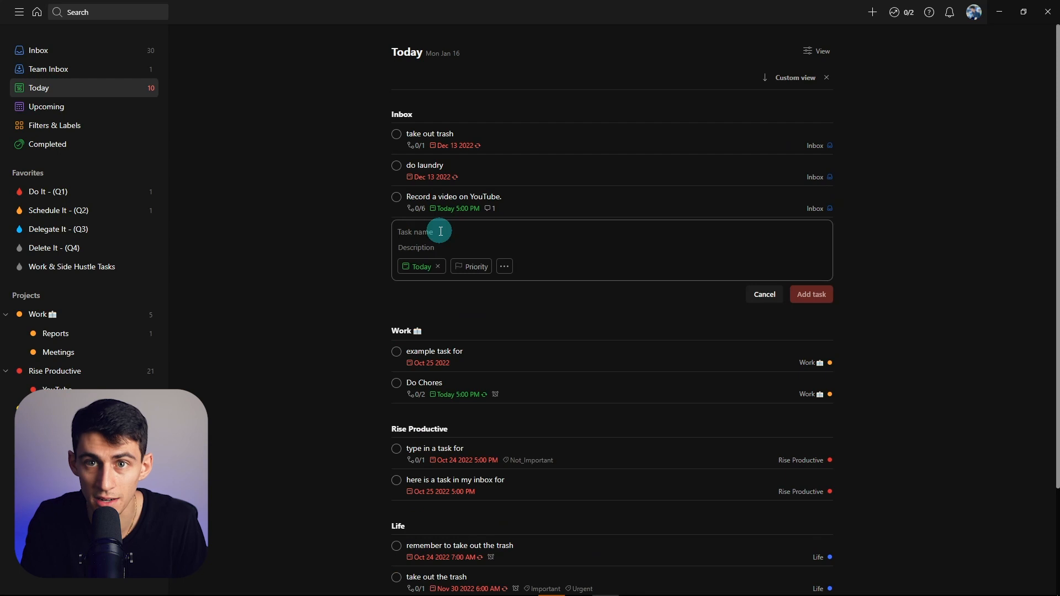
# - Add a 'make tacos tonight' task and bring up its details
pyautogui.write('make tacos tonight at')
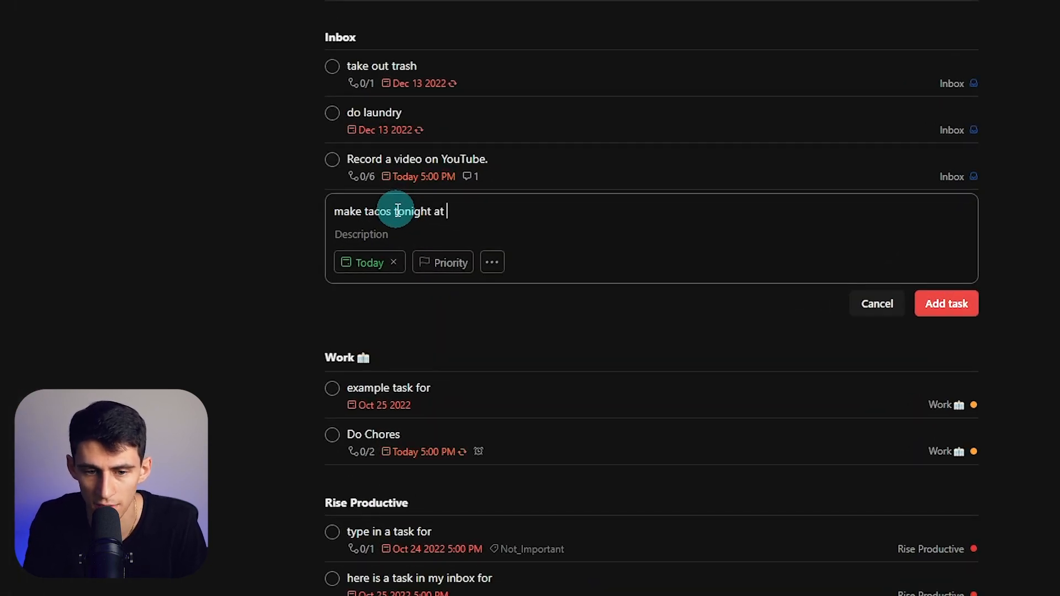
pyautogui.click(946, 302)
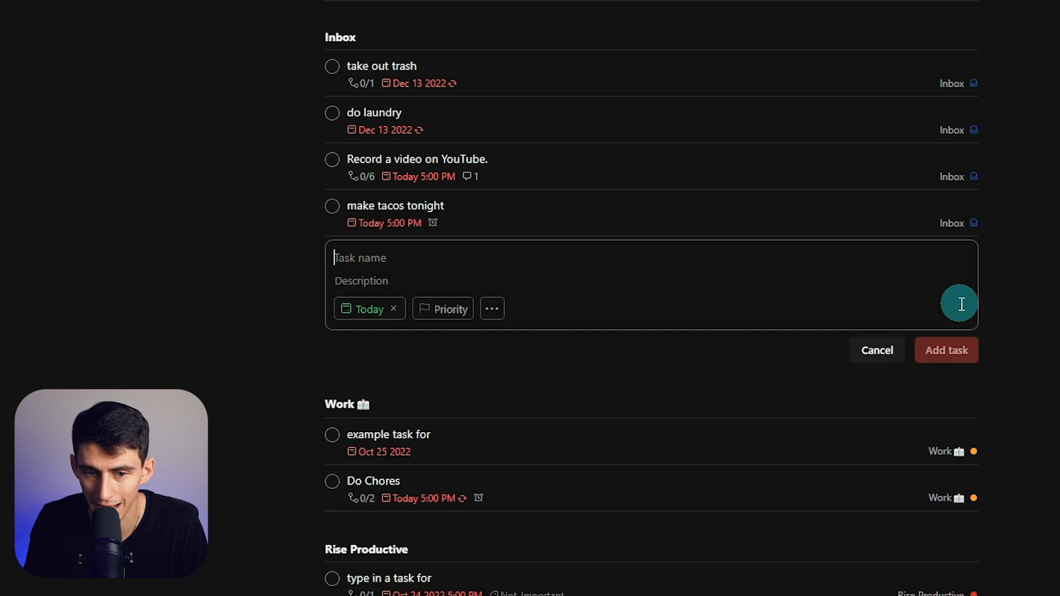
pyautogui.click(394, 206)
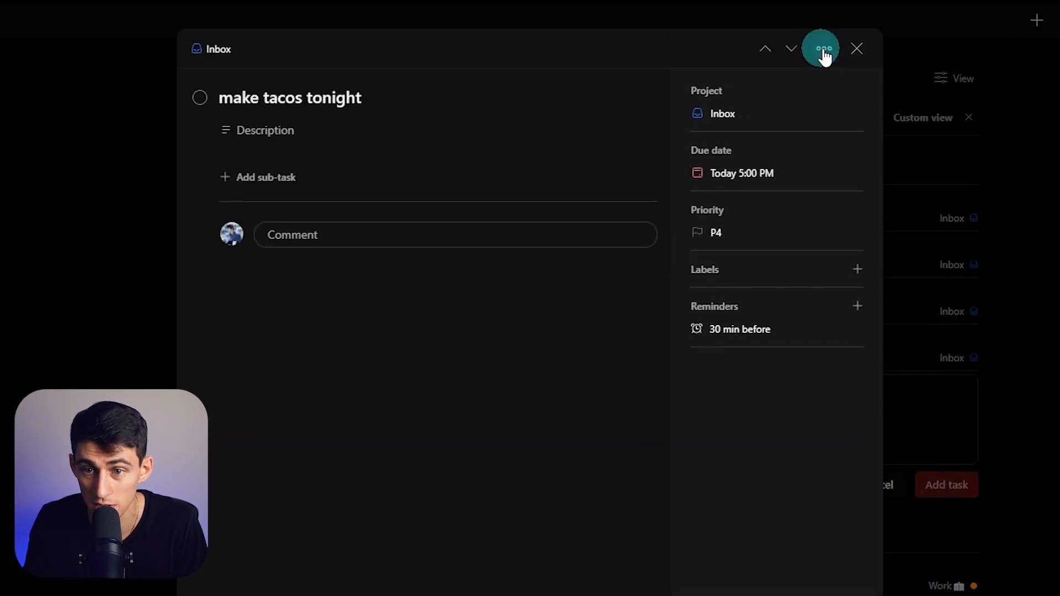
# - Have the AI Assistant break the task down and add the suggested sub-tasks
pyautogui.click(823, 49)
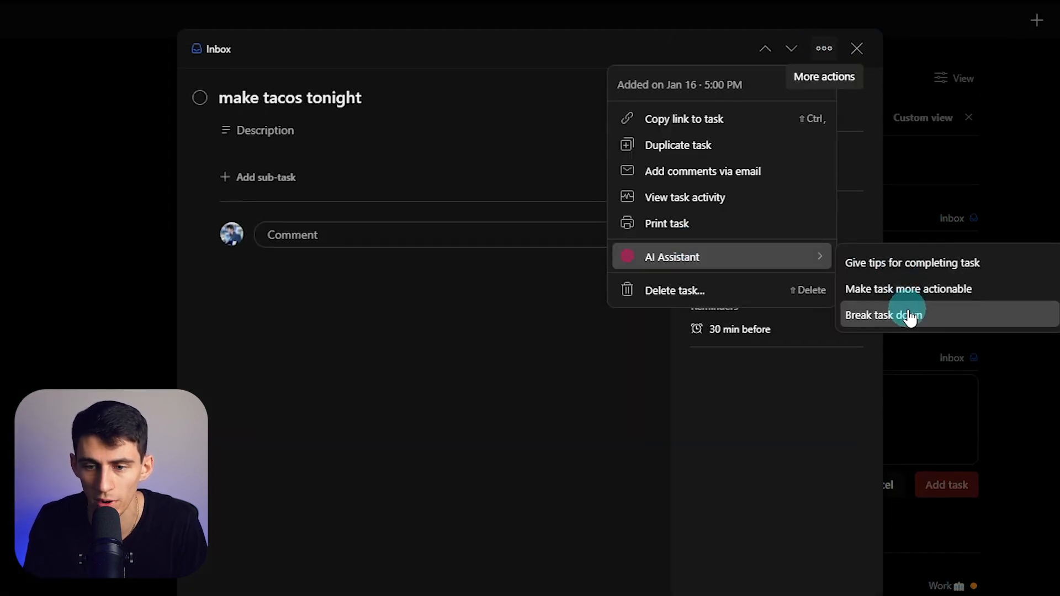
pyautogui.click(905, 315)
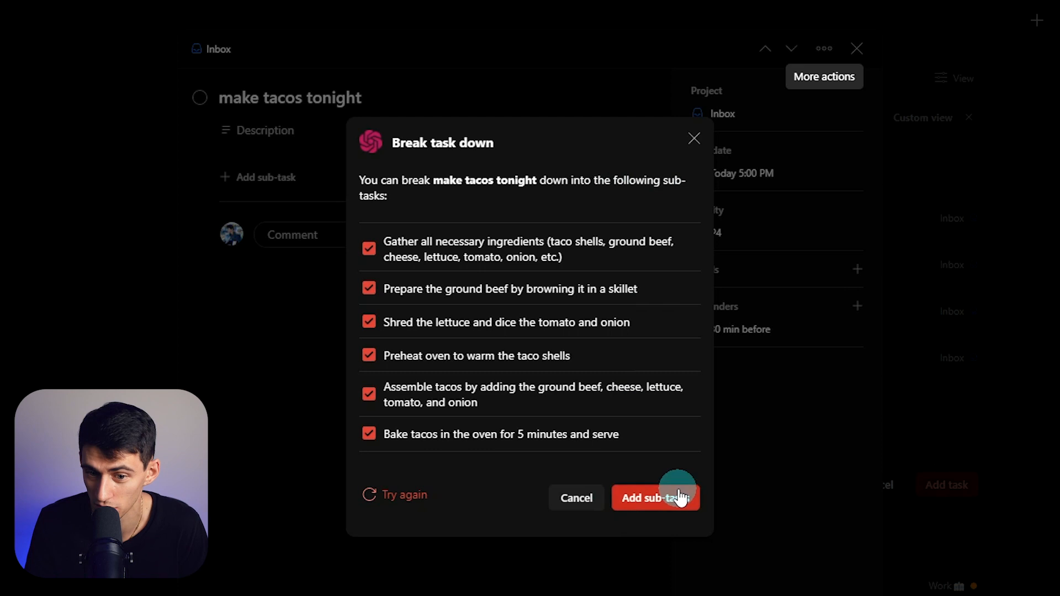
pyautogui.click(656, 497)
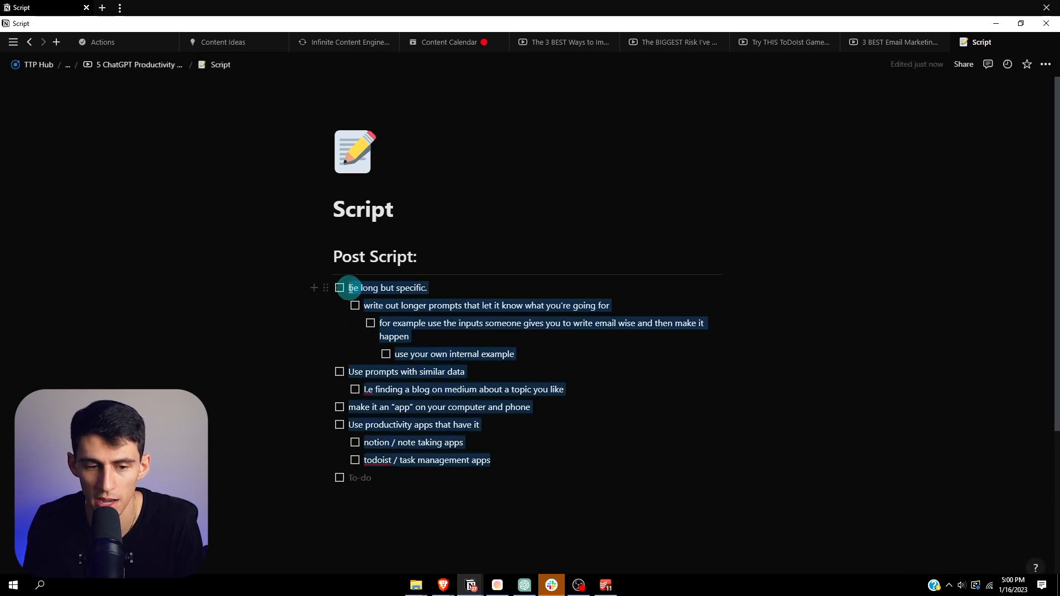
# - Ask Notion AI to 'make this a 1000 word youtube script' and replace the outline with the result
pyautogui.write('turn this in')
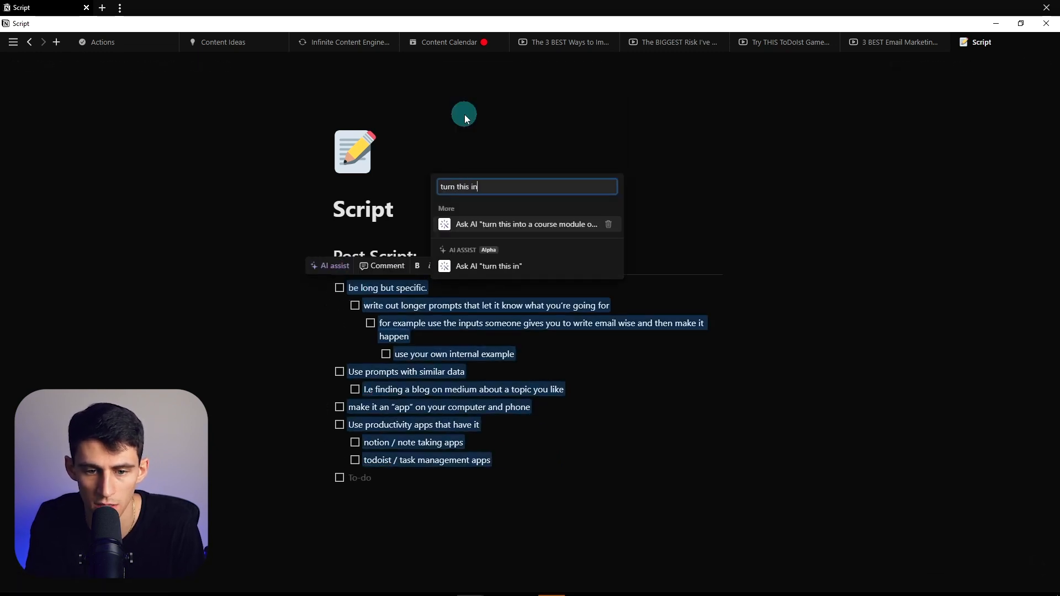
pyautogui.press('Backspace')
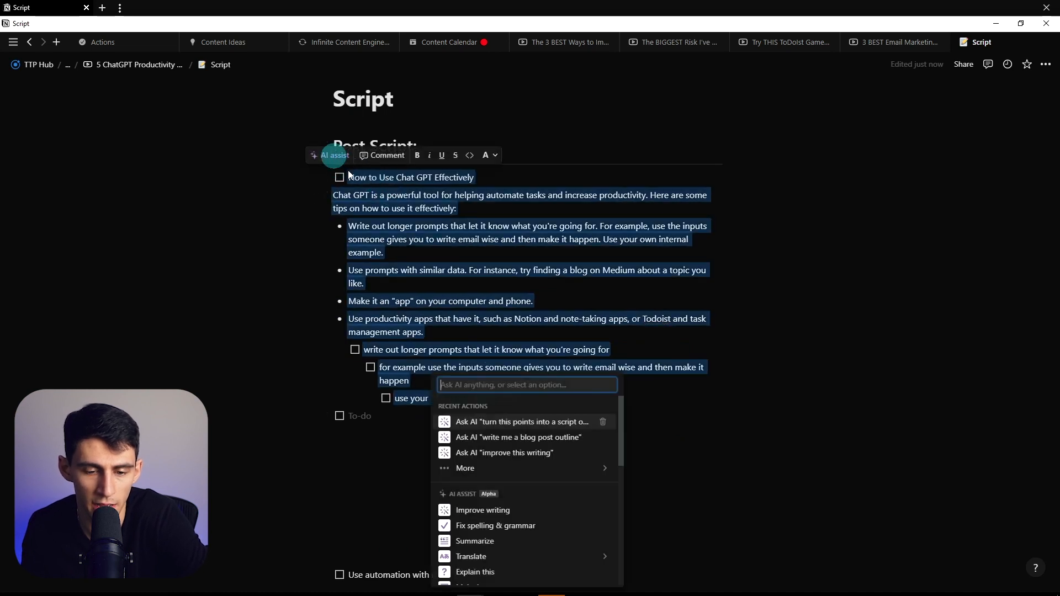
pyautogui.write('make this a 1000 word youtube script')
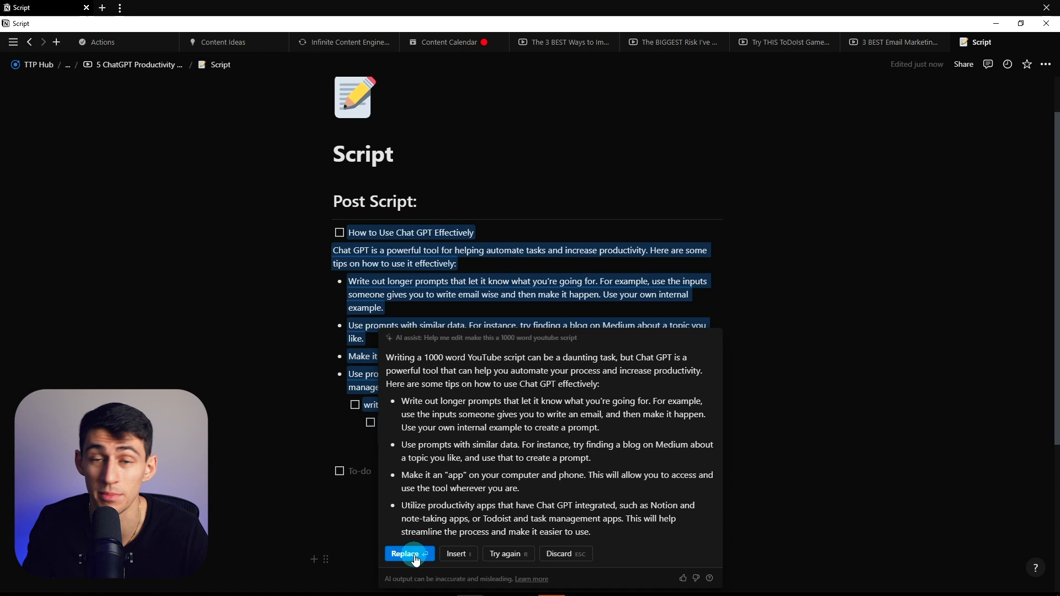
pyautogui.click(406, 554)
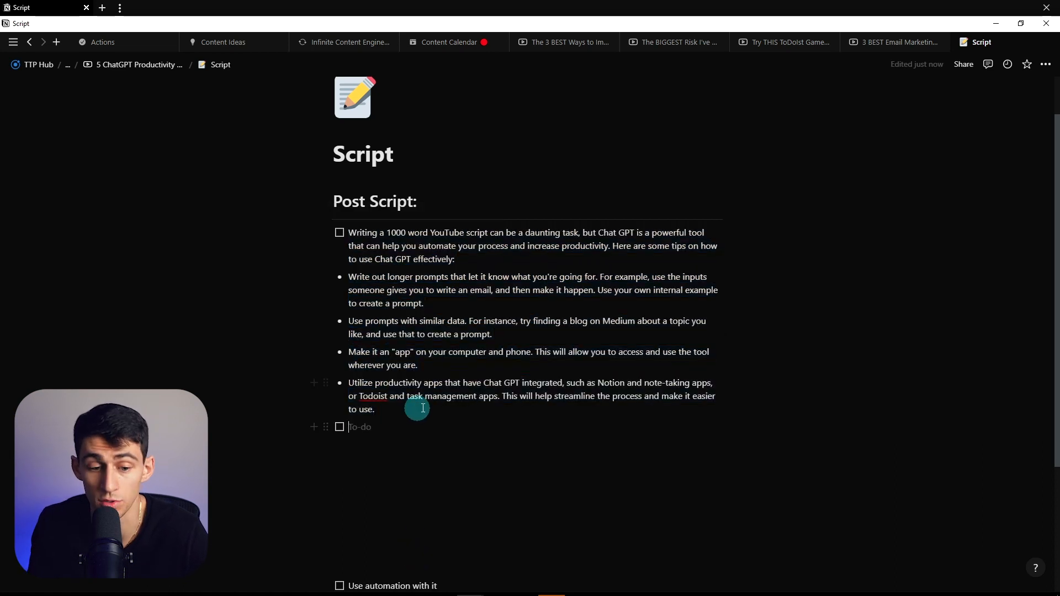